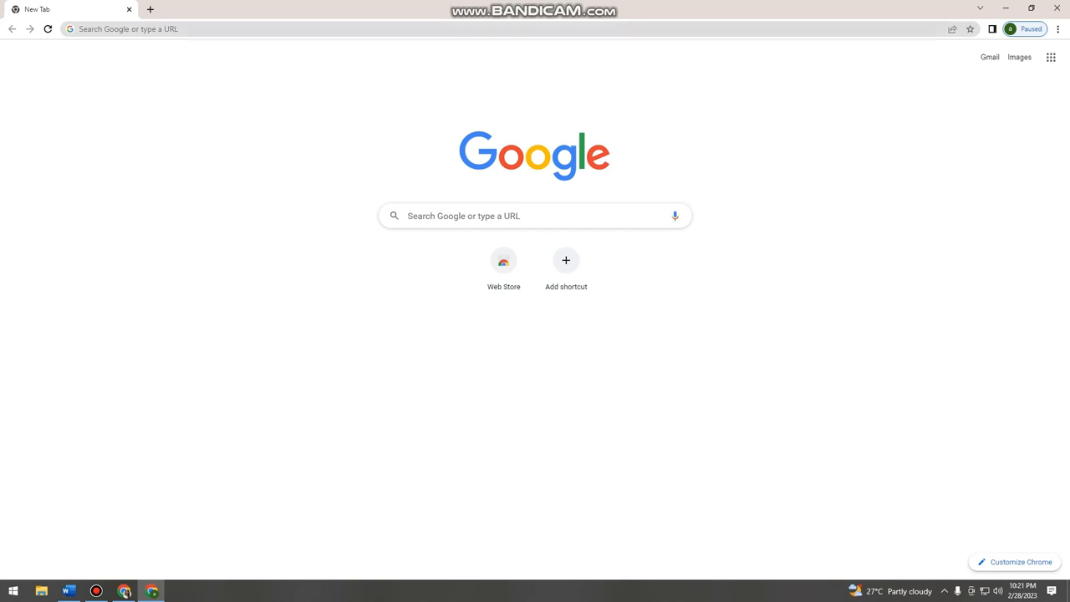
# Step: Search Google for 'google drive' from Chrome's address bar
pyautogui.click(125, 28)
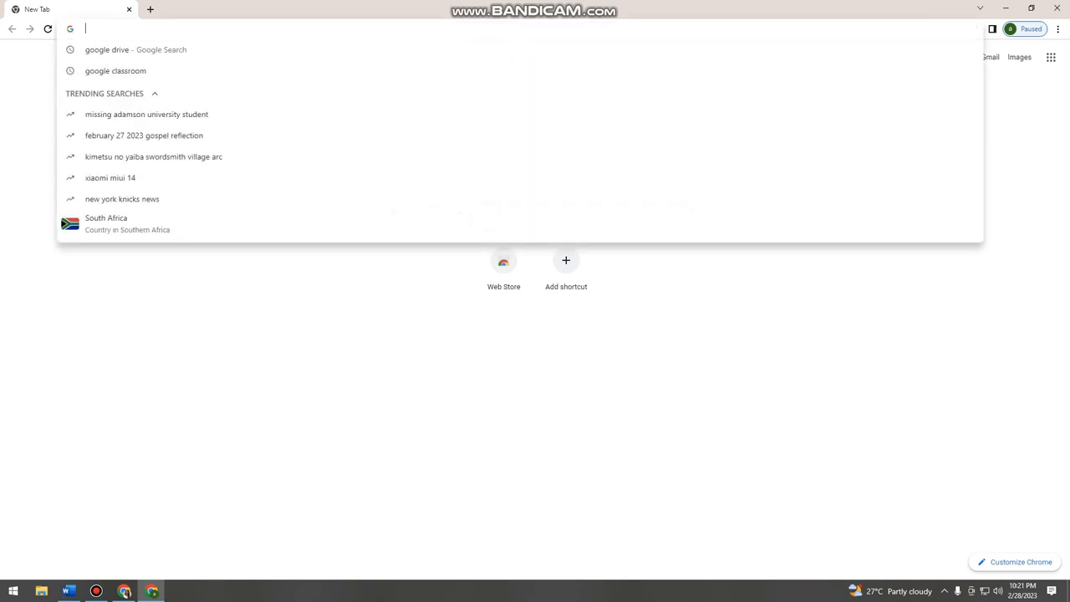
pyautogui.write('goof')
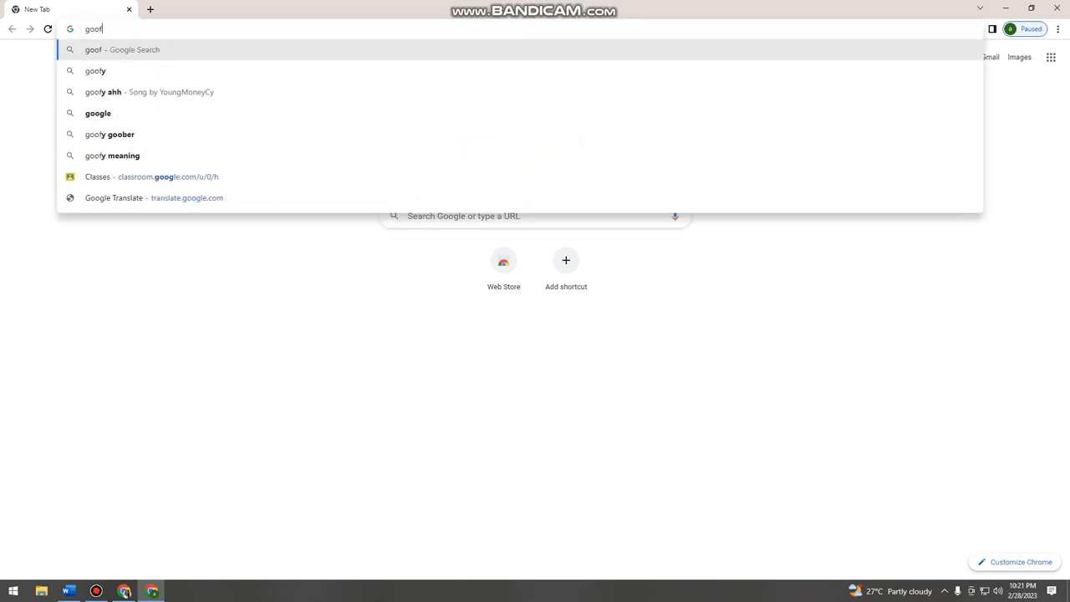
pyautogui.write('google drive')
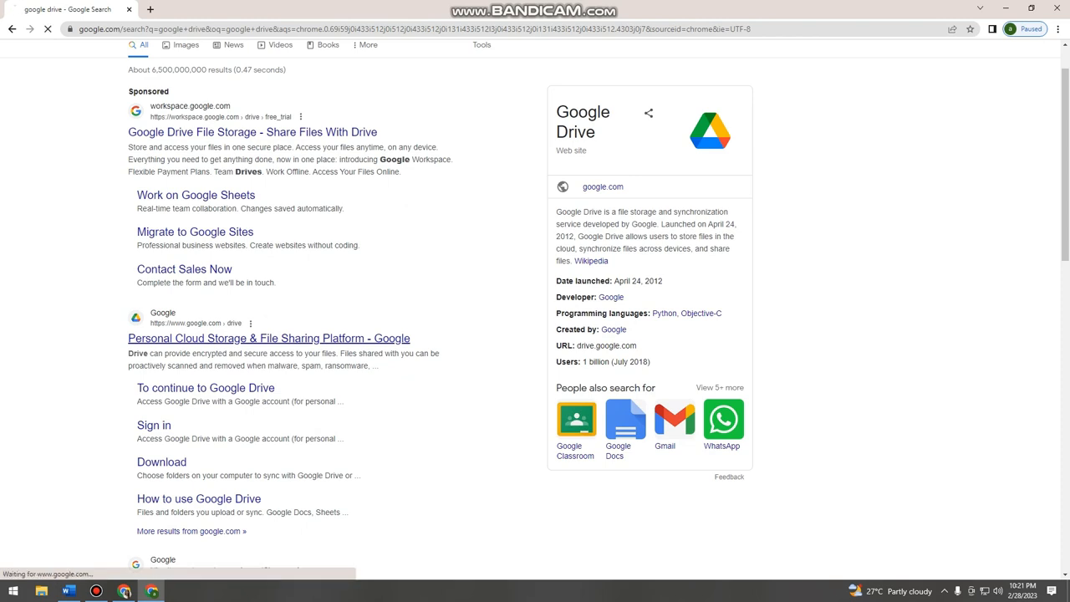
# Step: Open the Google Drive result page and go to Drive's sign-in chooser
pyautogui.click(269, 338)
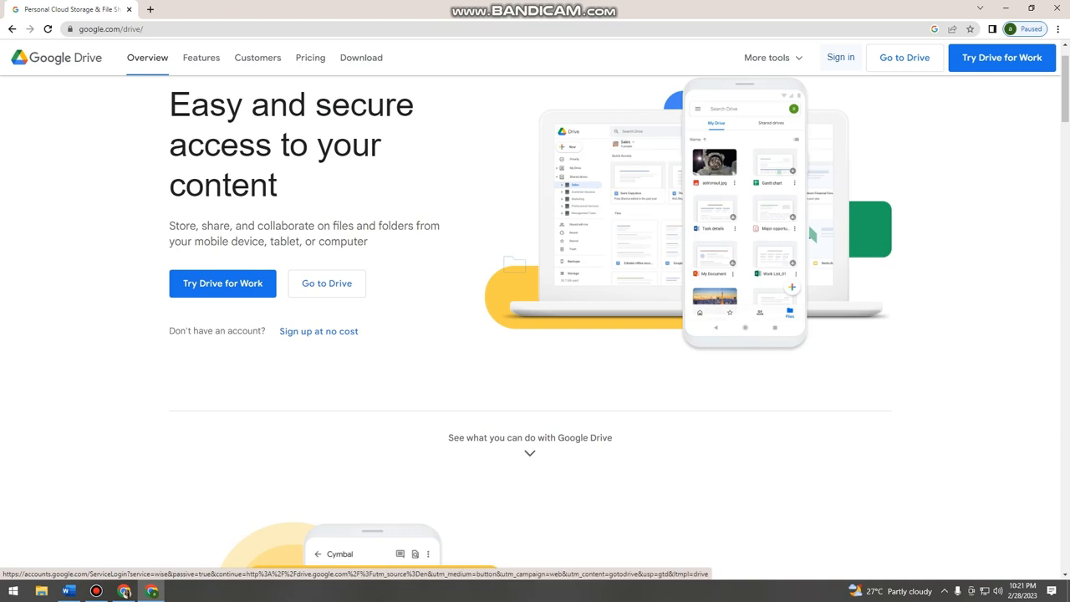
pyautogui.click(840, 57)
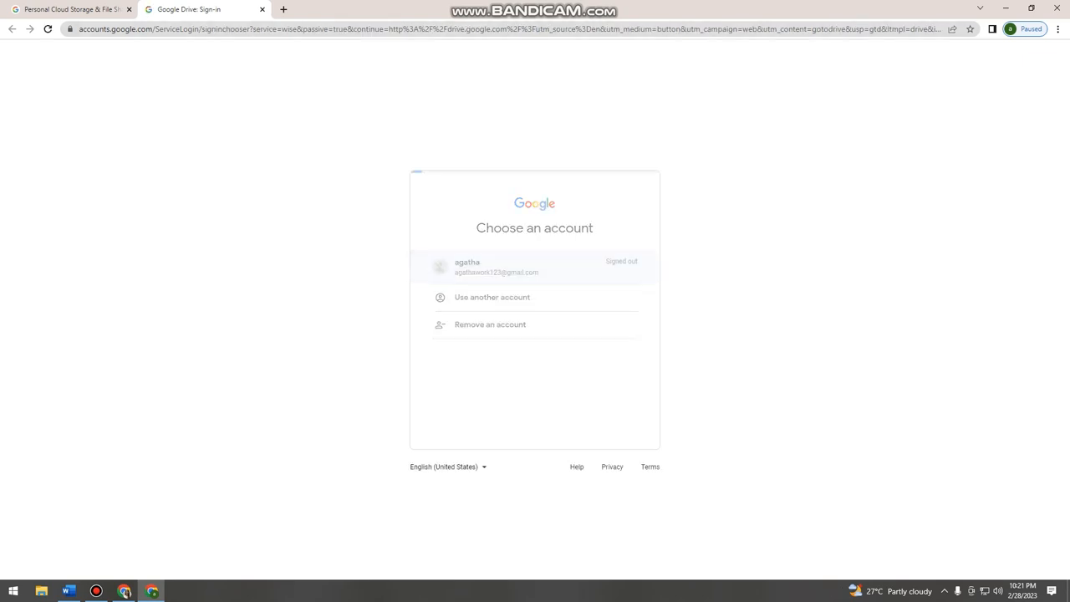
pyautogui.click(492, 297)
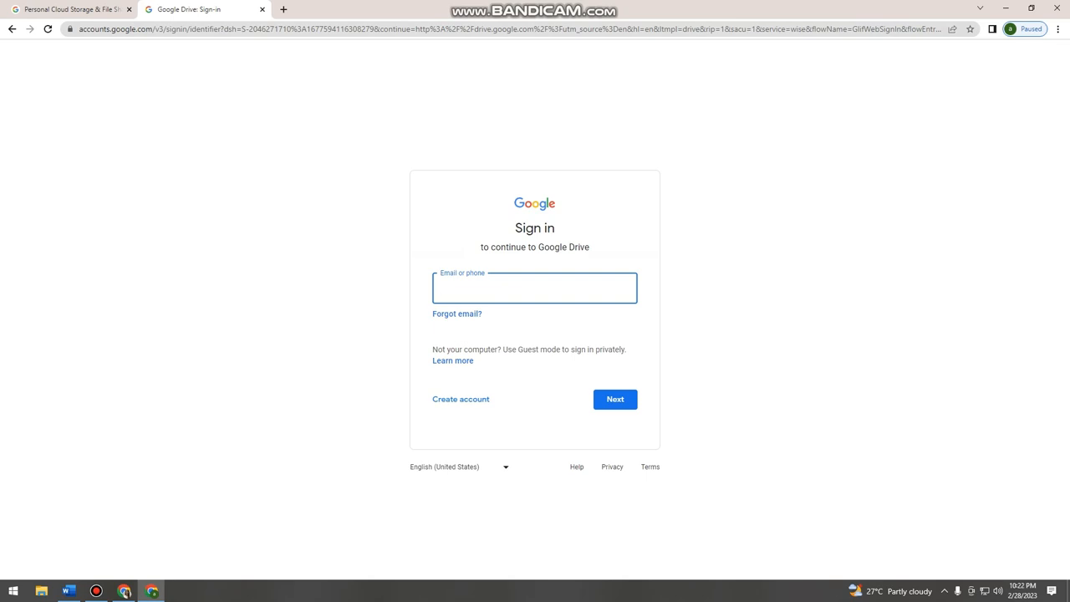
pyautogui.write('agathadia')
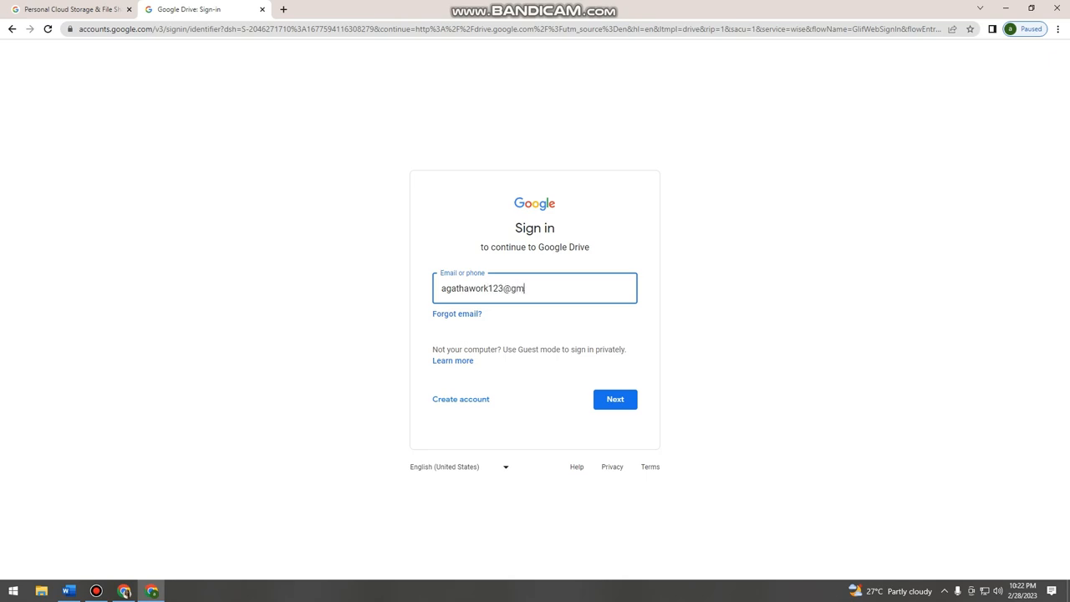
pyautogui.write('ail.com')
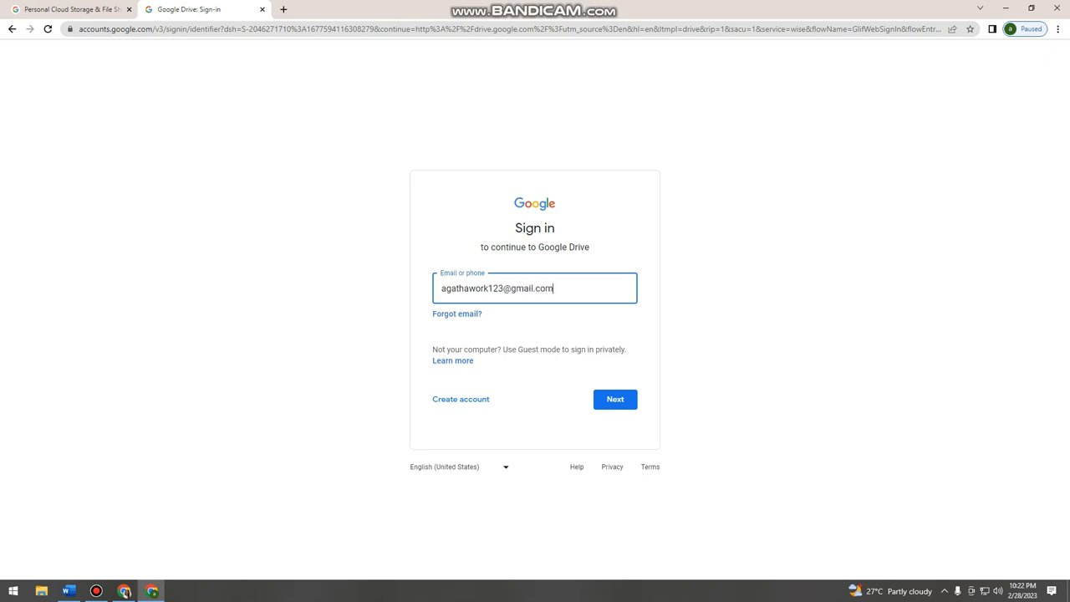
pyautogui.click(616, 398)
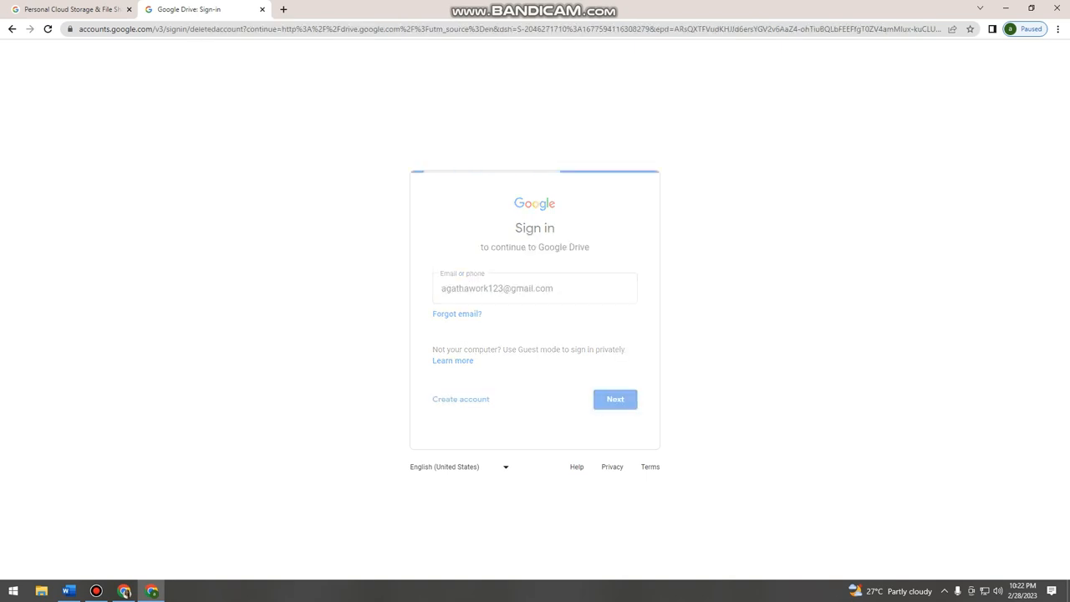
# Step: Restore the deleted account by entering and submitting its password
pyautogui.click(616, 399)
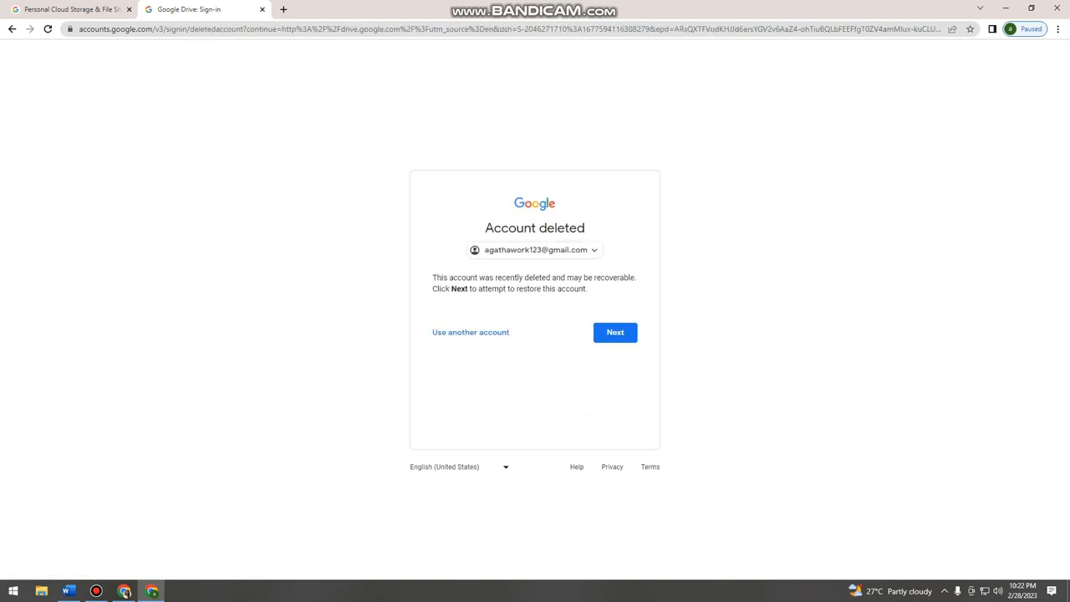
pyautogui.click(615, 332)
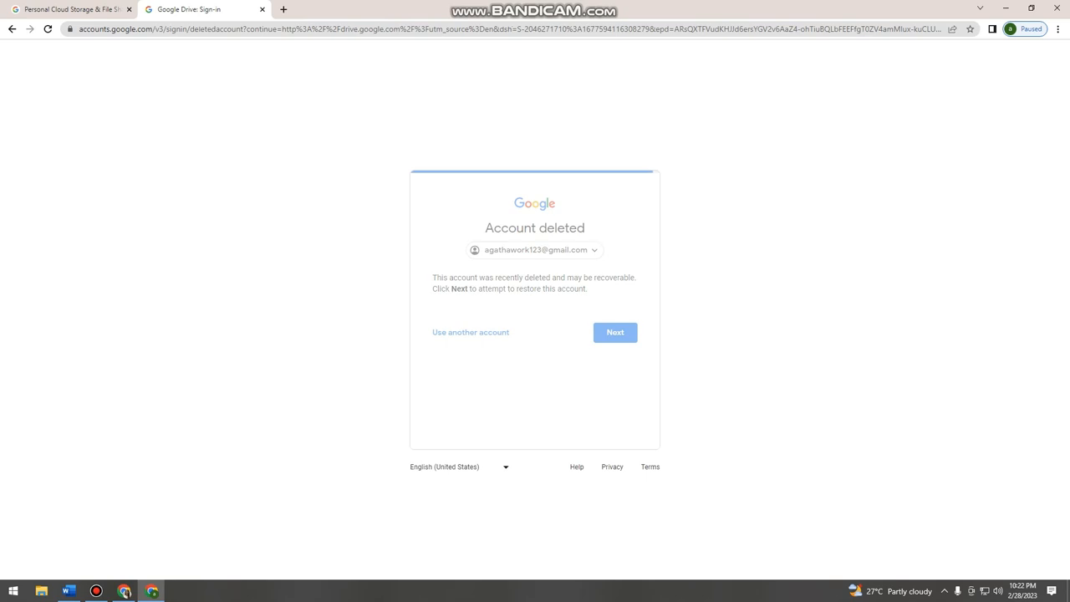
pyautogui.click(615, 332)
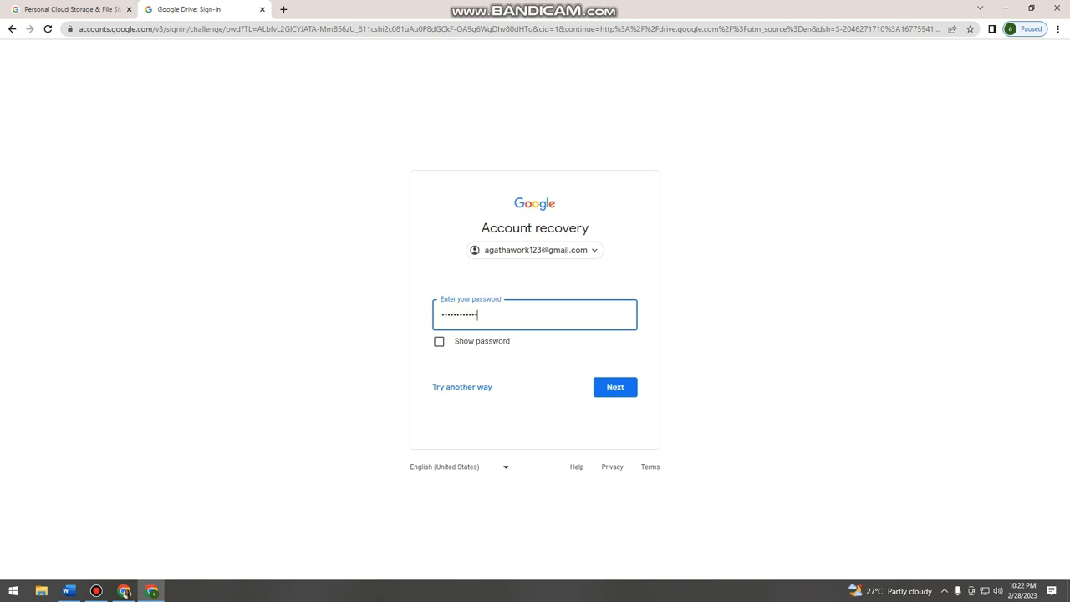
pyautogui.click(615, 387)
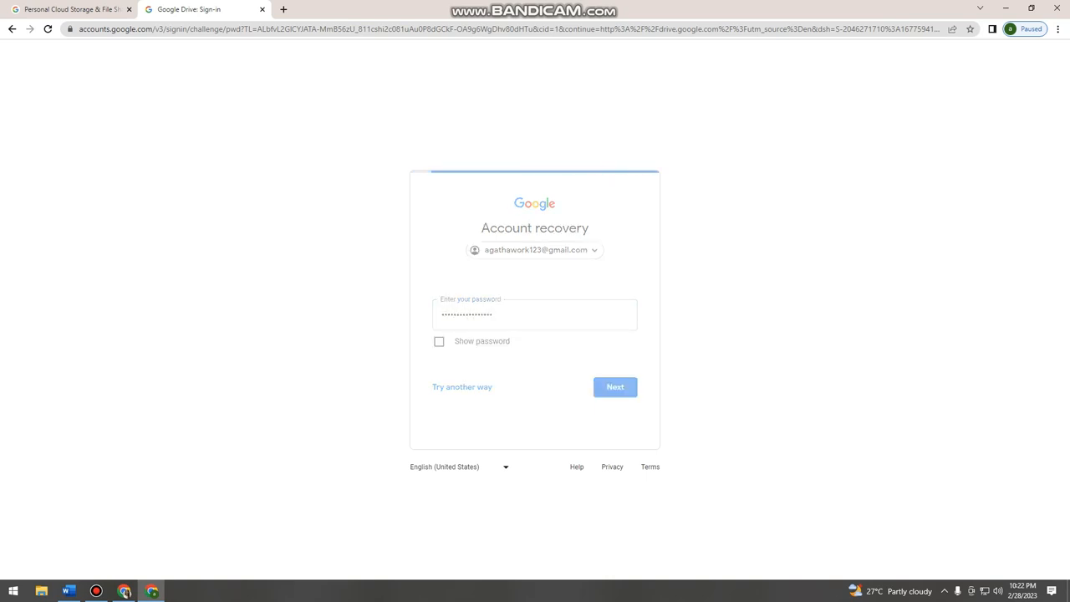
pyautogui.click(615, 387)
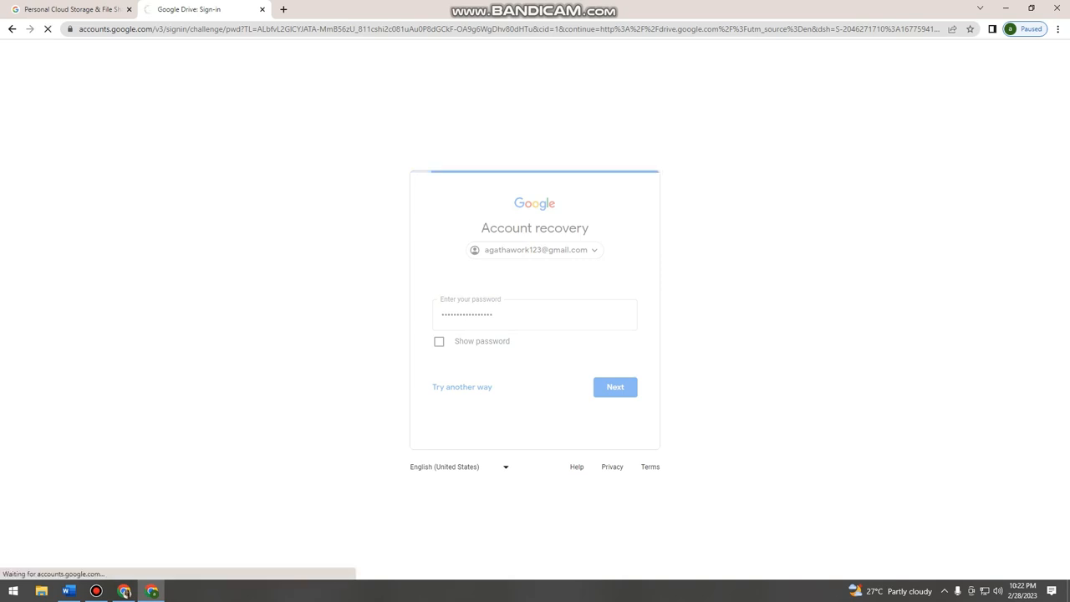
pyautogui.click(614, 386)
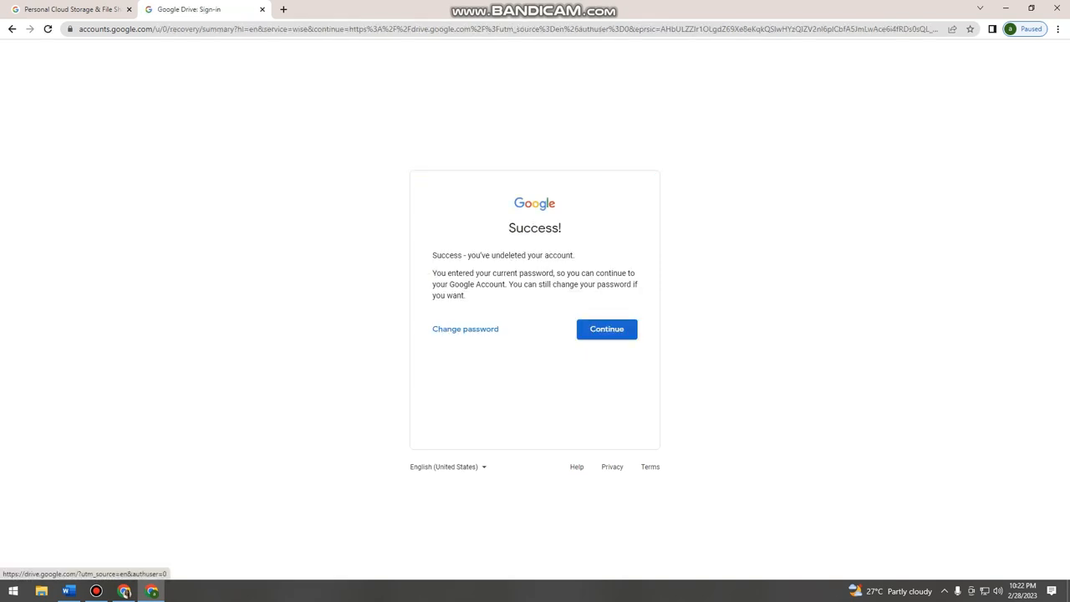
# Step: Continue from the Success page into Google Drive's My Drive
pyautogui.click(606, 328)
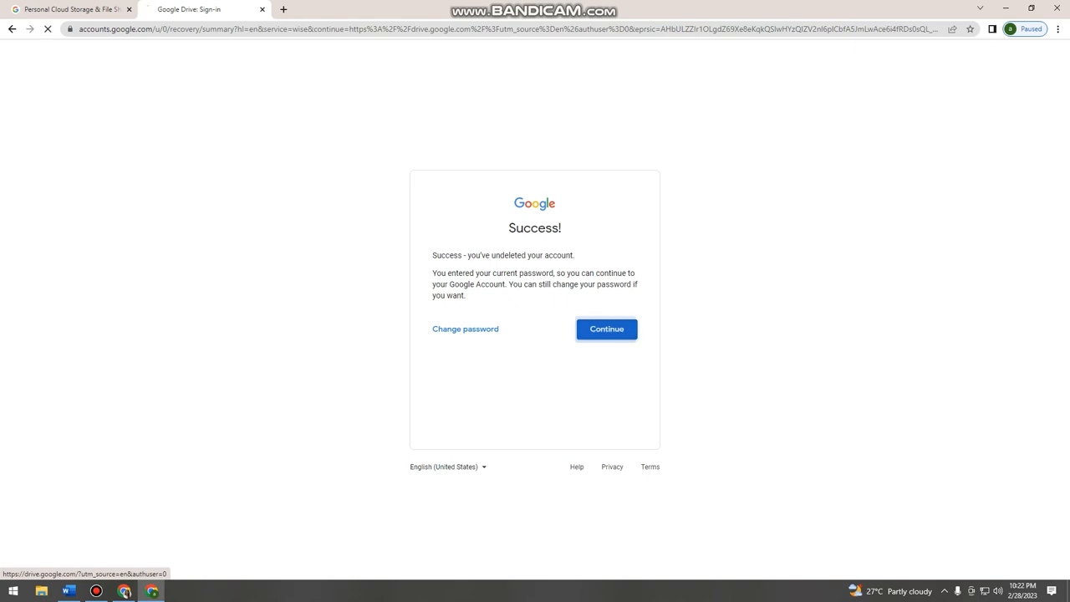
pyautogui.click(606, 329)
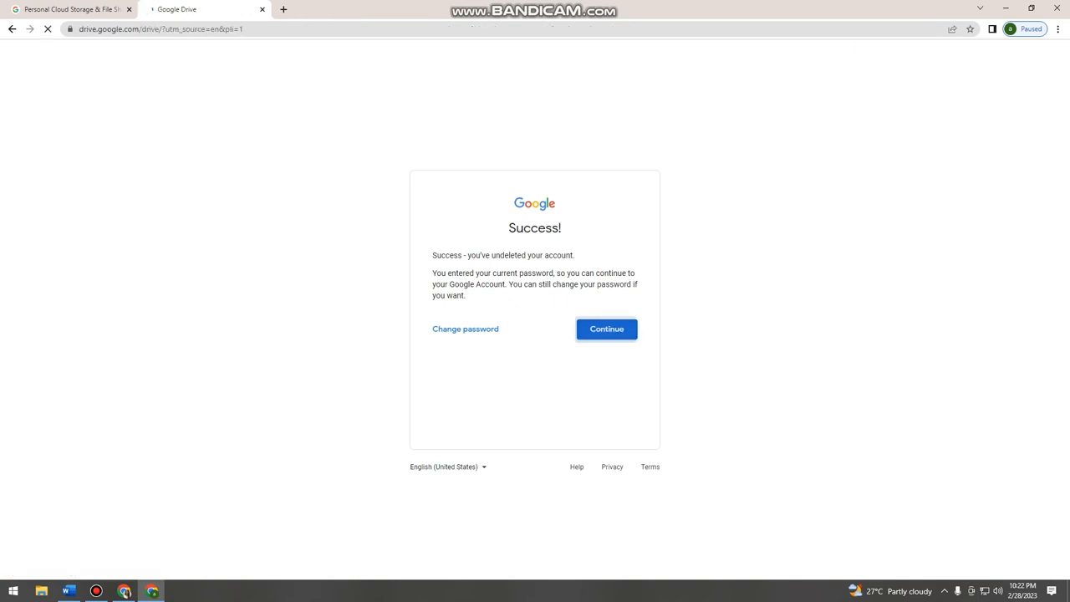
pyautogui.click(606, 329)
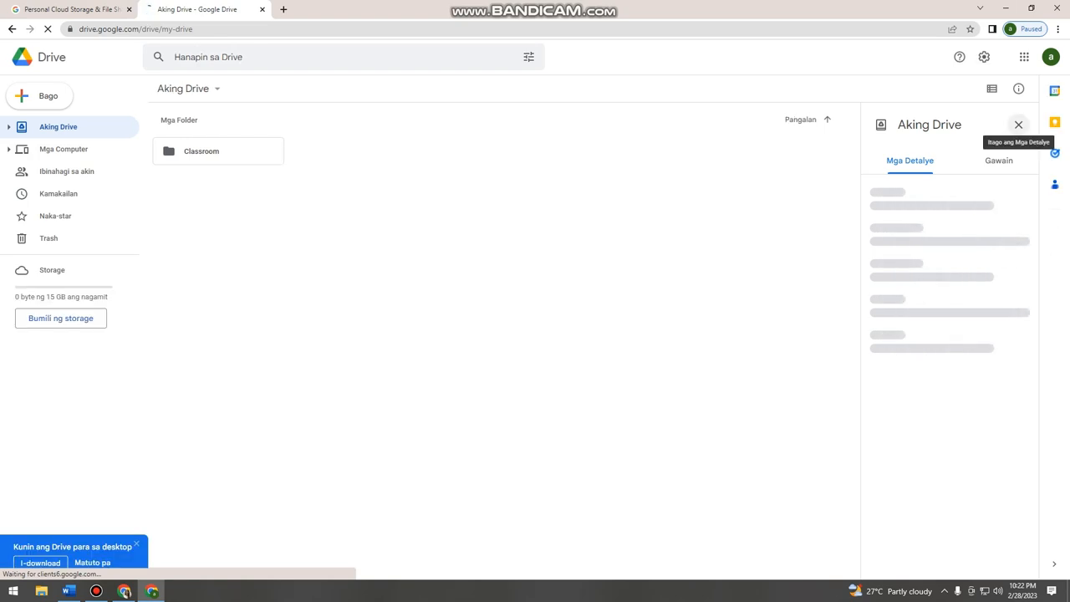
# Step: Close the details pane and tips dialog, then open the New (Bago) menu
pyautogui.click(1019, 125)
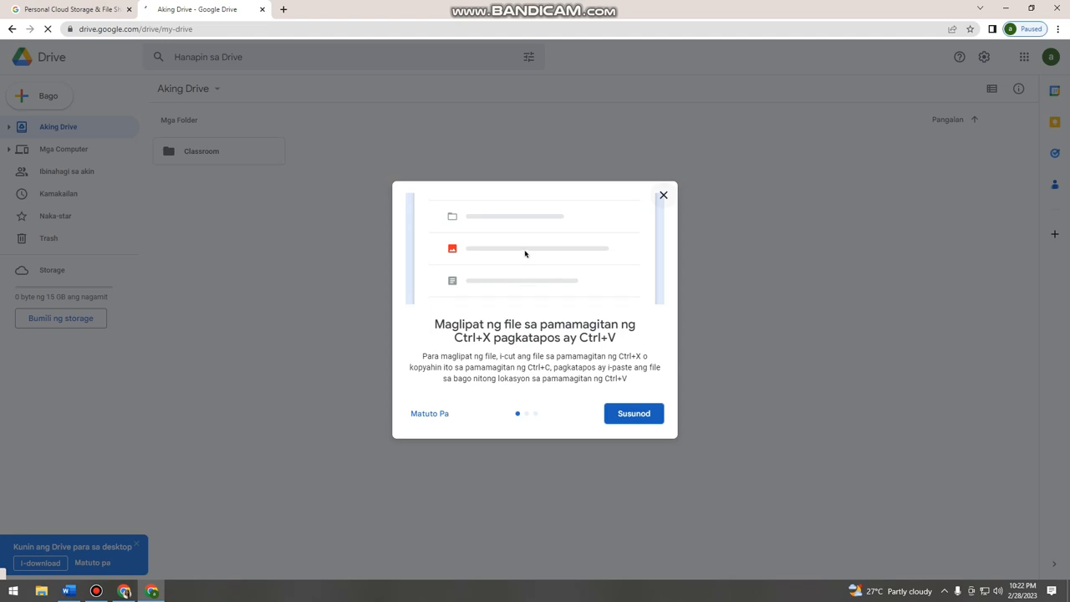
pyautogui.click(663, 195)
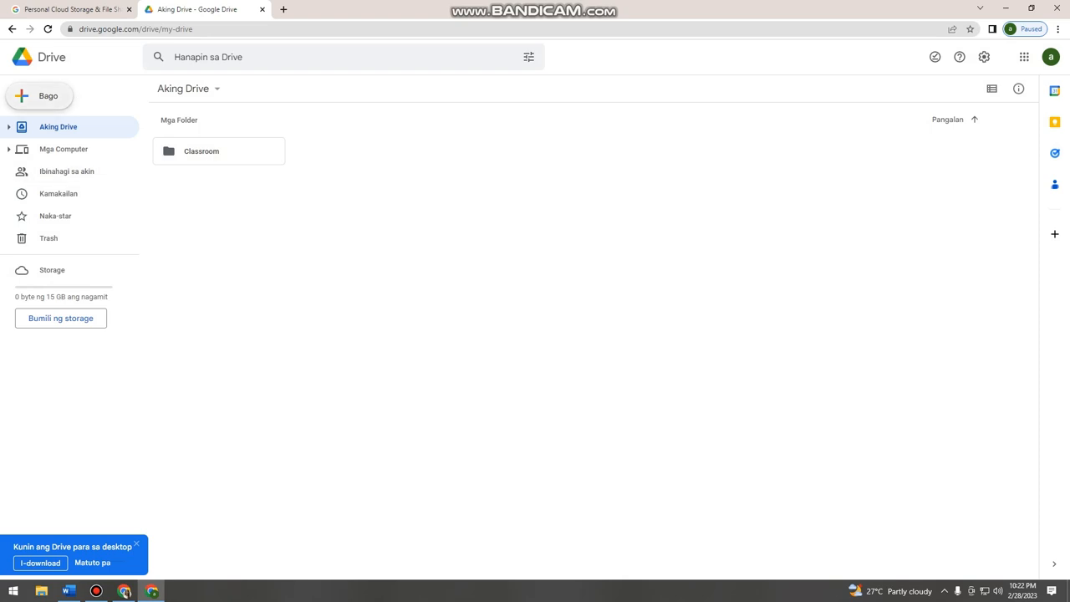
pyautogui.click(39, 95)
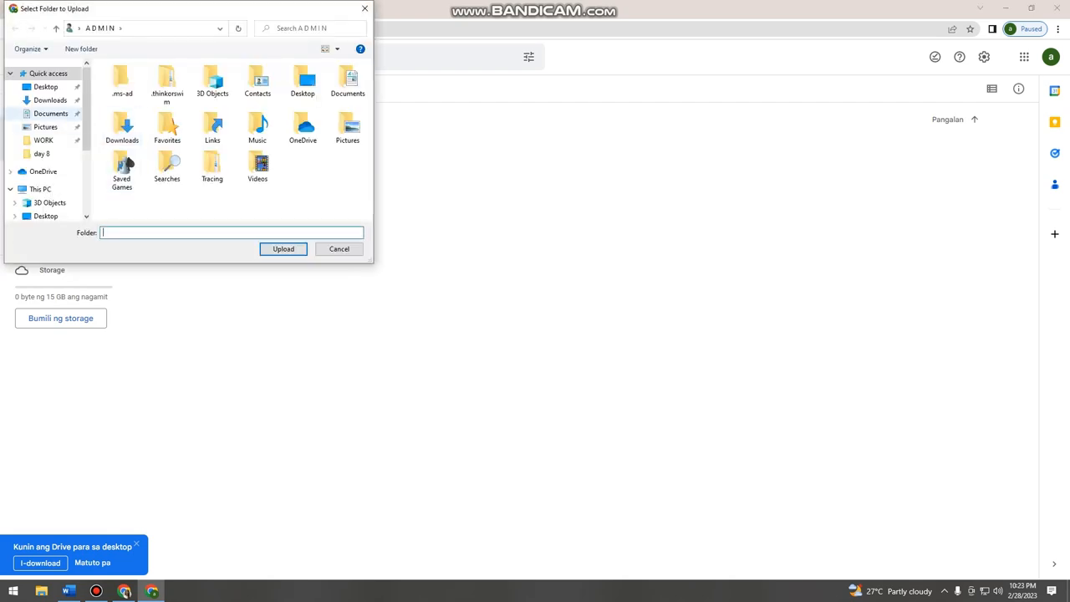
# Step: Upload Downloads > WORK > Bandicam, confirming the upload of its 2 files
pyautogui.click(50, 101)
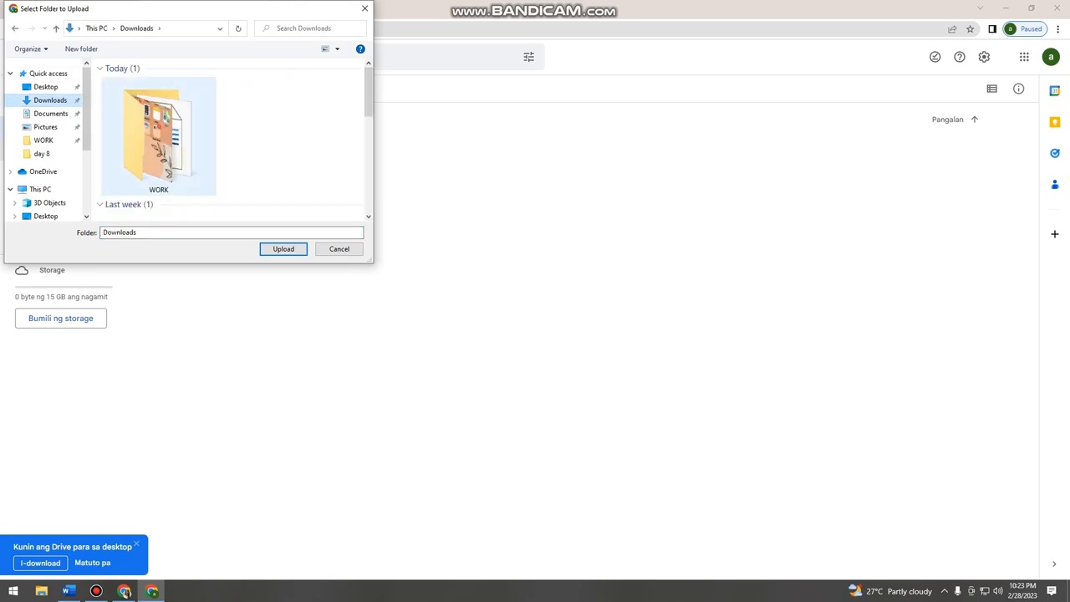
pyautogui.doubleClick(158, 134)
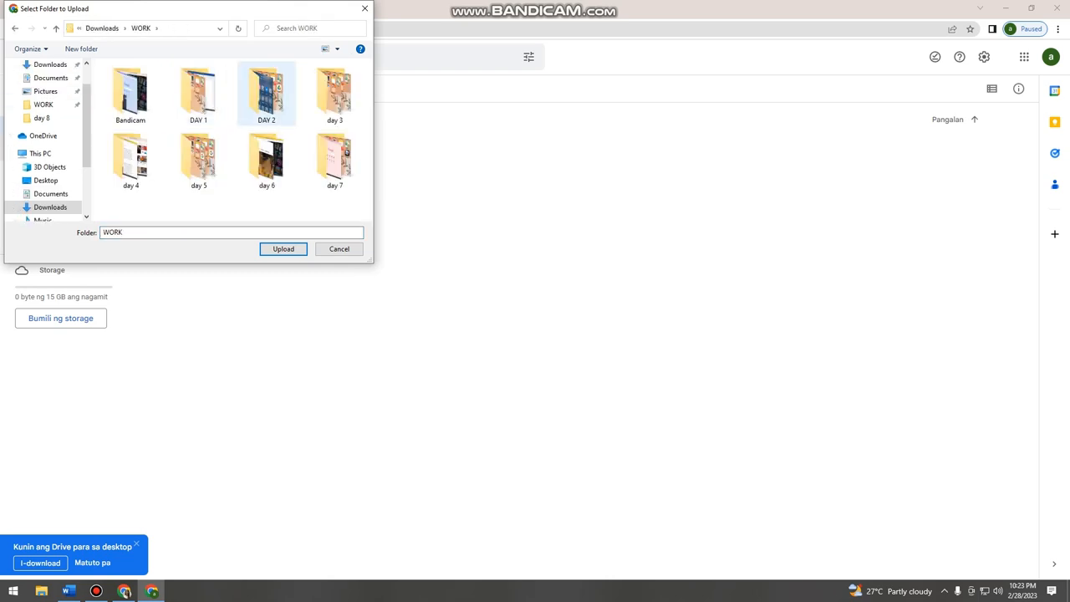
pyautogui.doubleClick(129, 92)
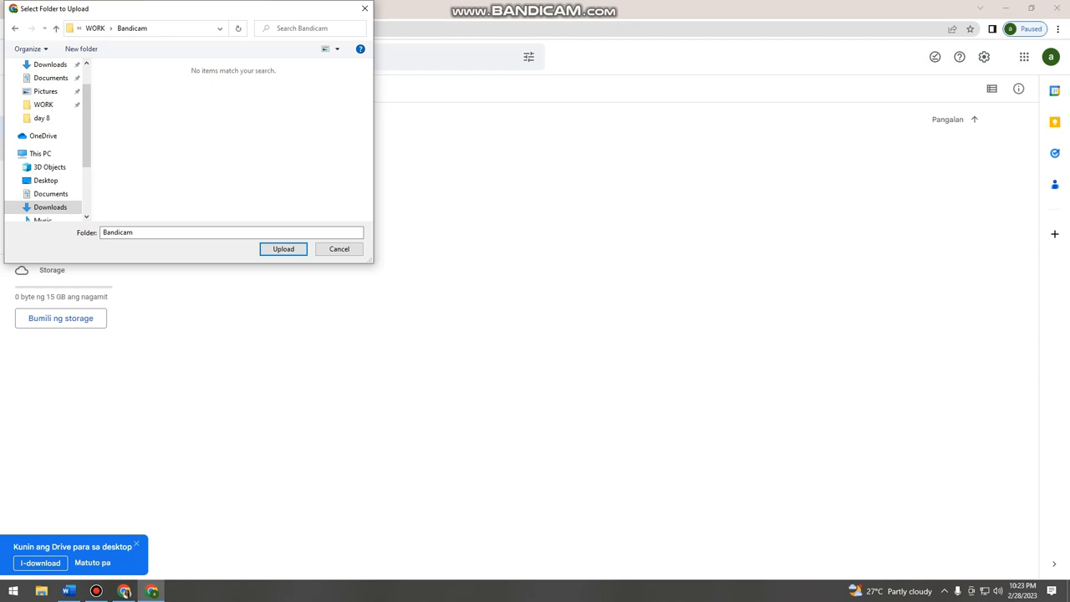
pyautogui.click(339, 249)
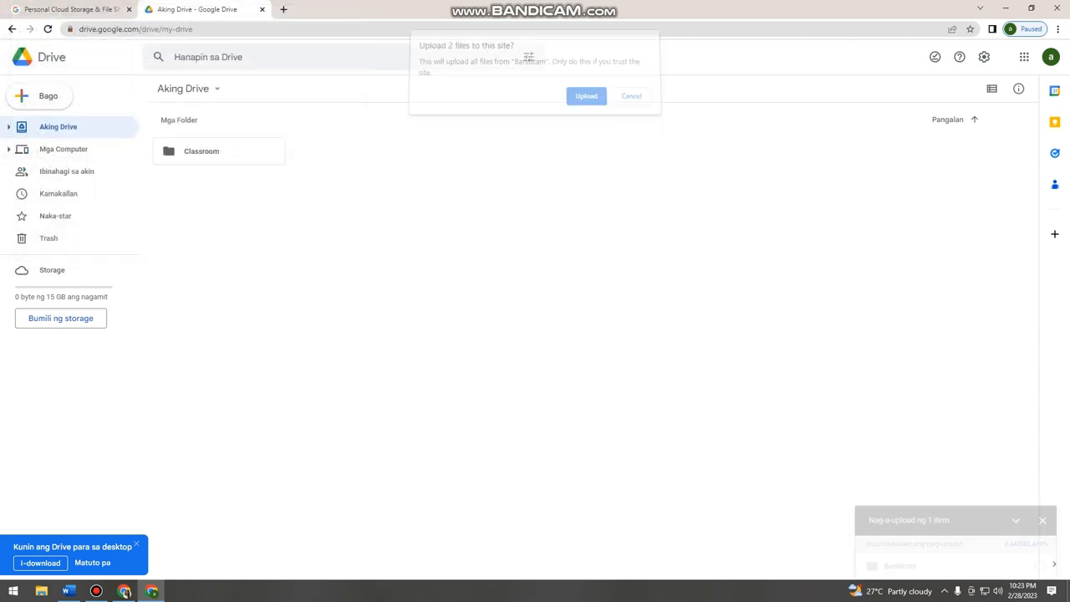
pyautogui.click(586, 95)
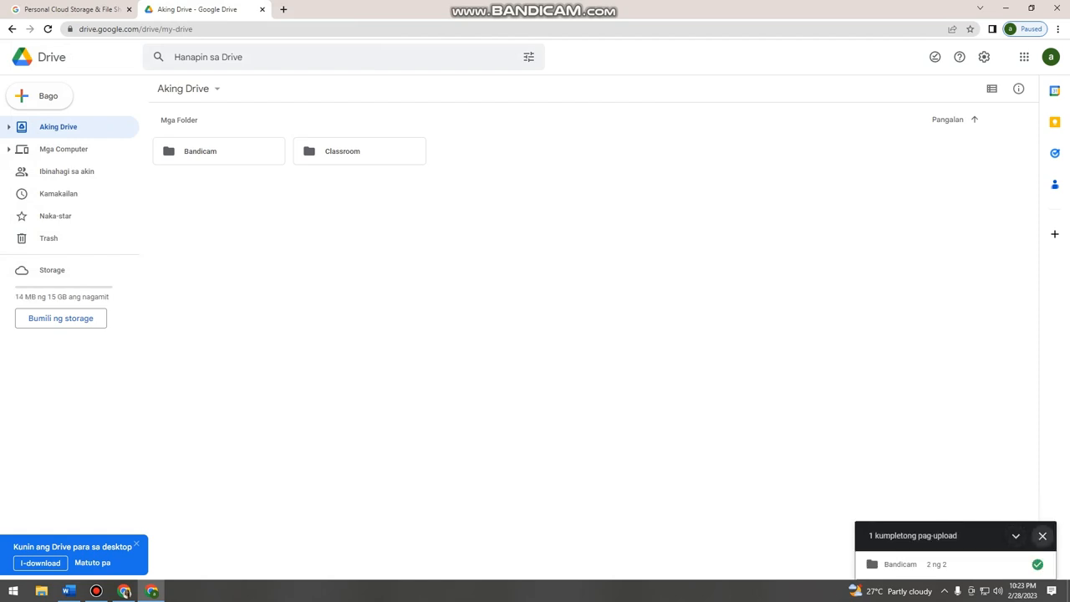
# Step: Collapse the upload panel and open Bandicam to show roblox acc.mp4 and yahoo.mp4
pyautogui.click(1016, 536)
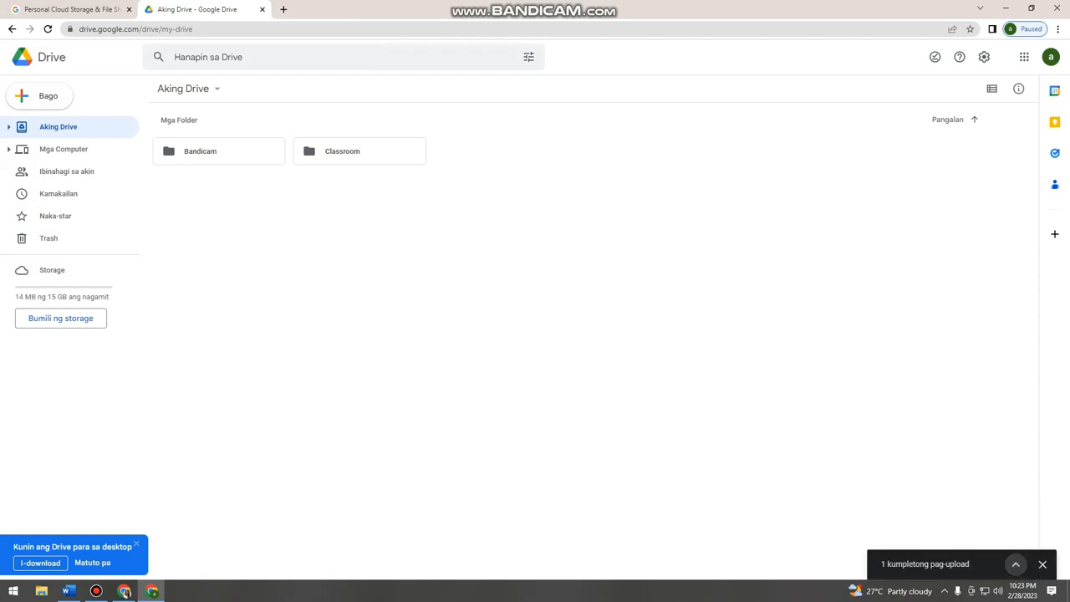
pyautogui.click(218, 151)
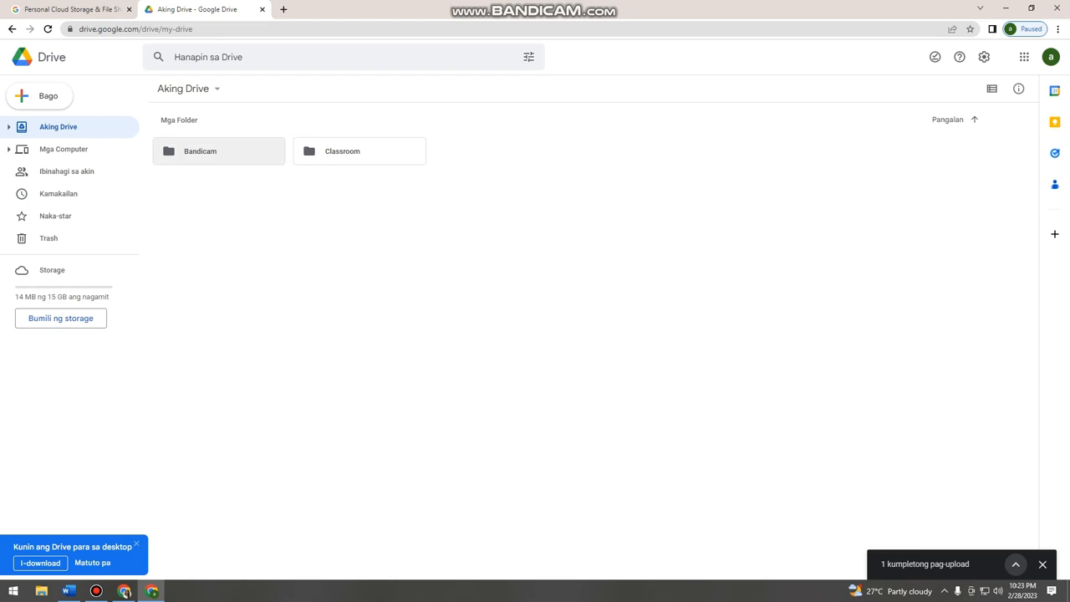
pyautogui.moveTo(201, 152)
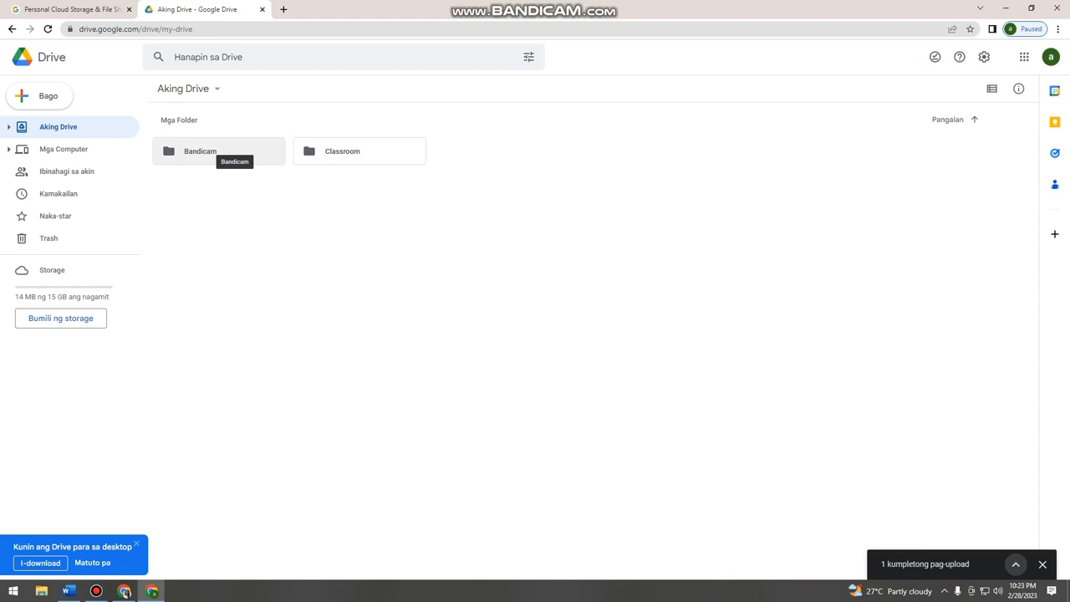
pyautogui.doubleClick(200, 150)
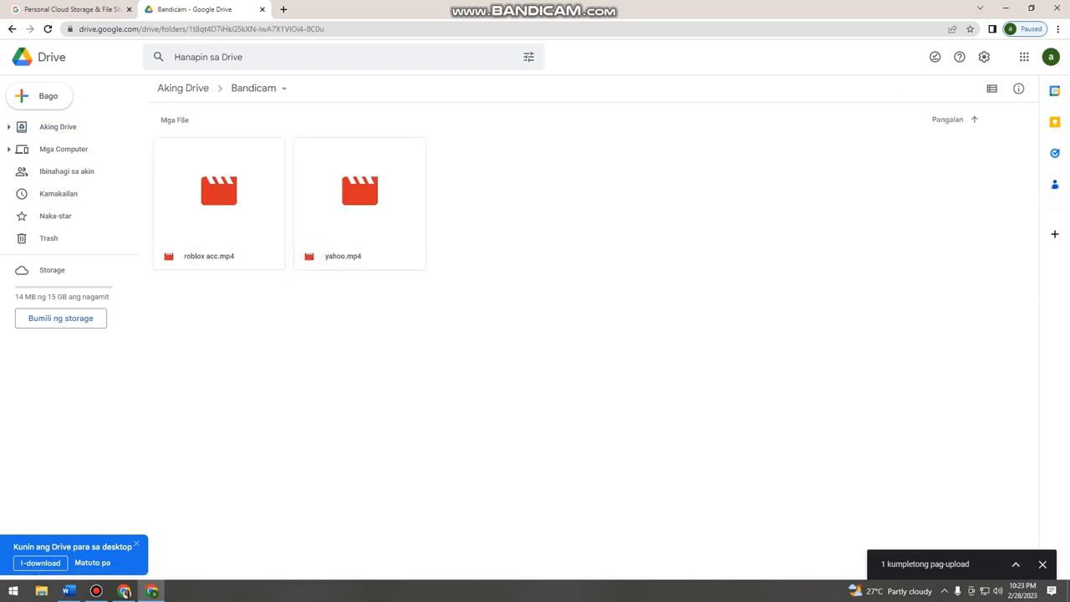